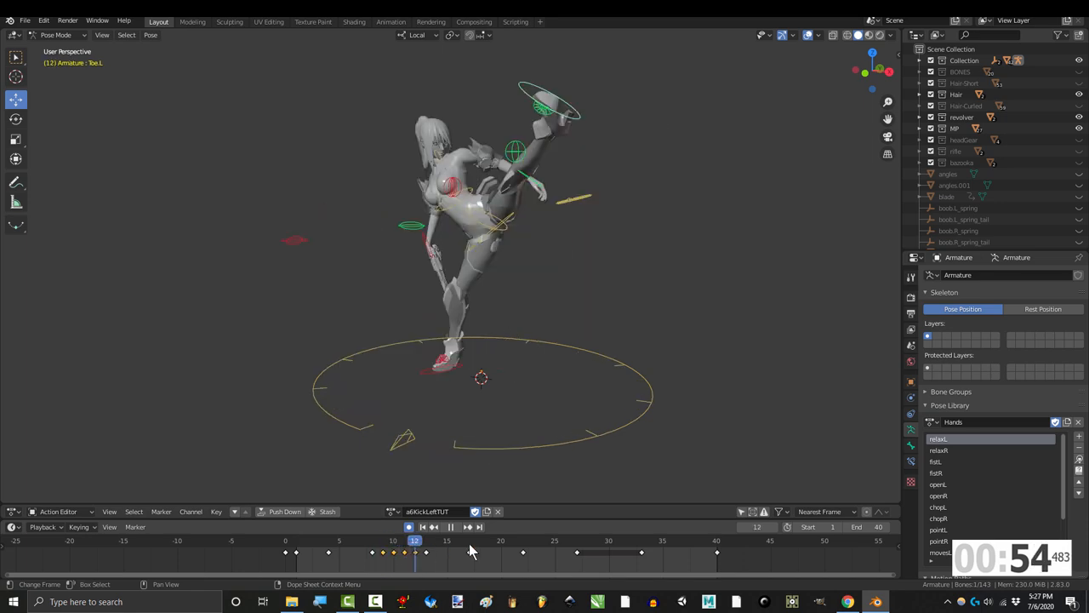
Scrub the kick action's playhead from frame 12 back to frame 10
click(500, 539)
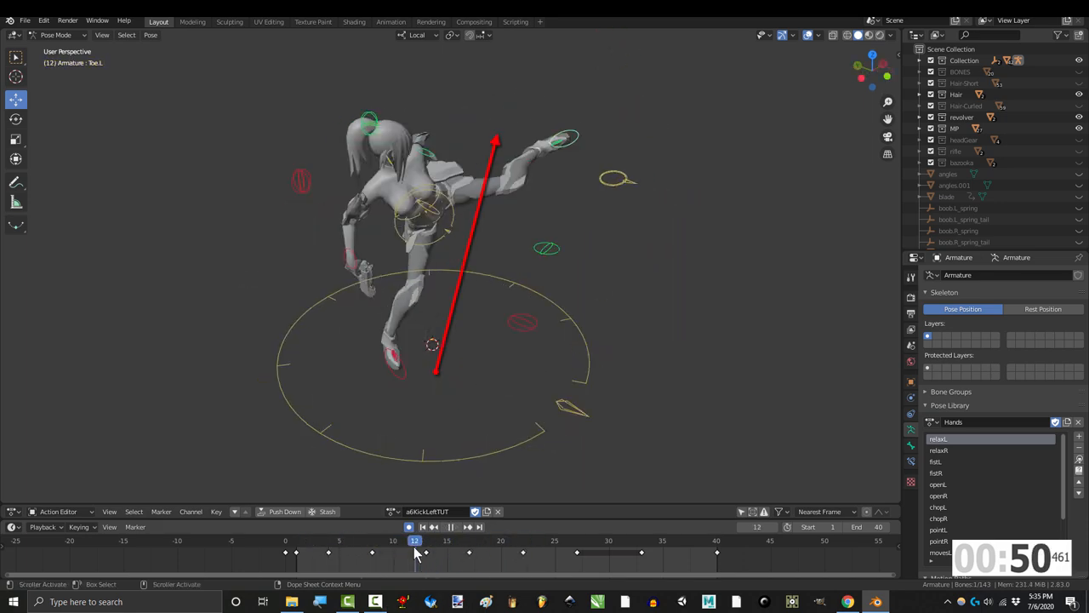
click(425, 541)
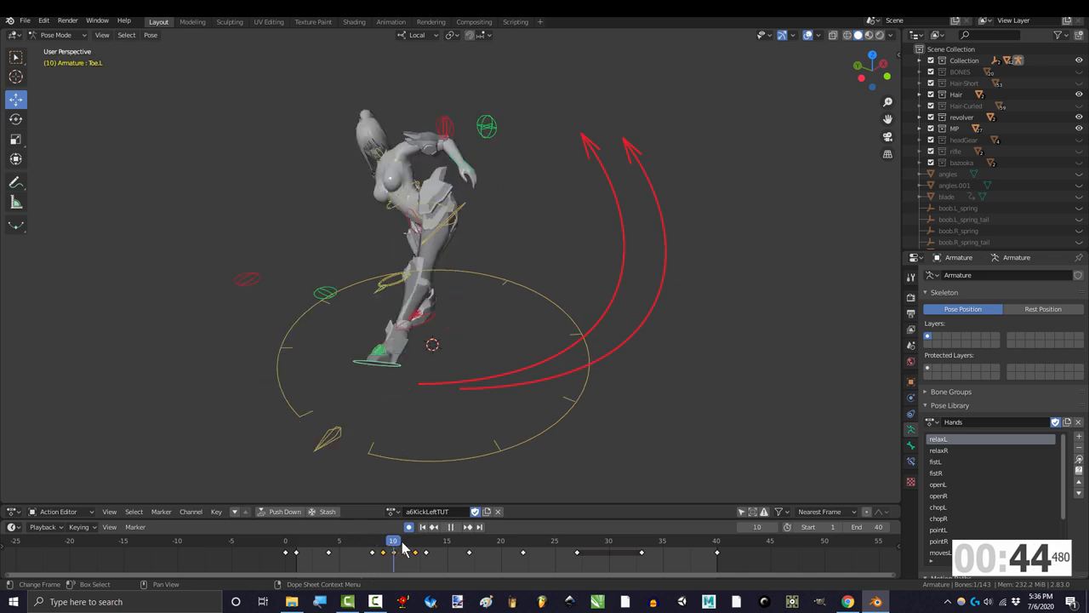
Scrub between frames 12 and 10 to rework the wide mid-arc leg pose
click(414, 540)
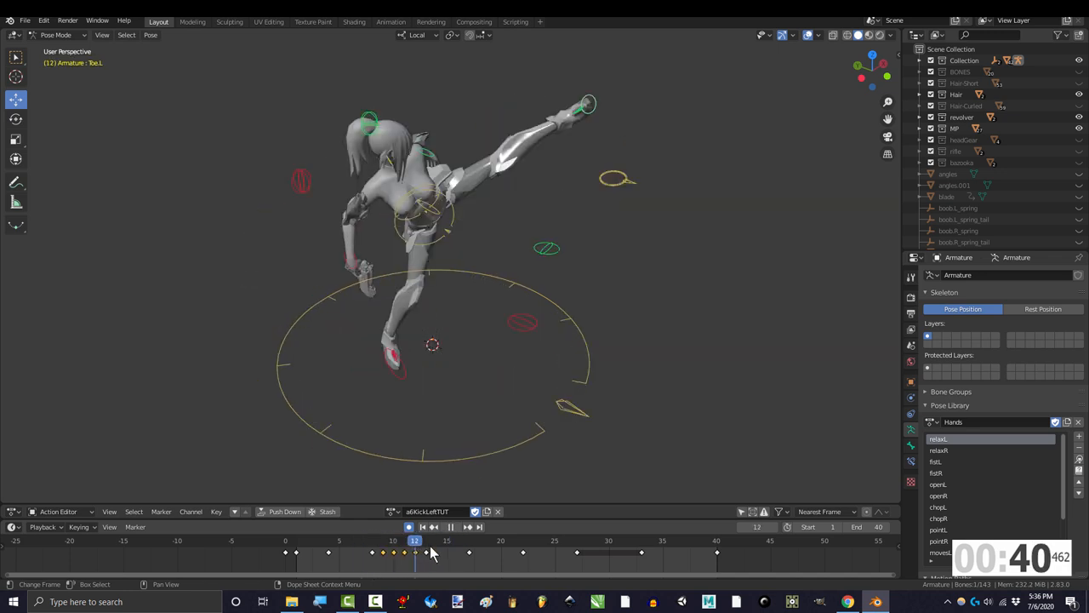
click(393, 551)
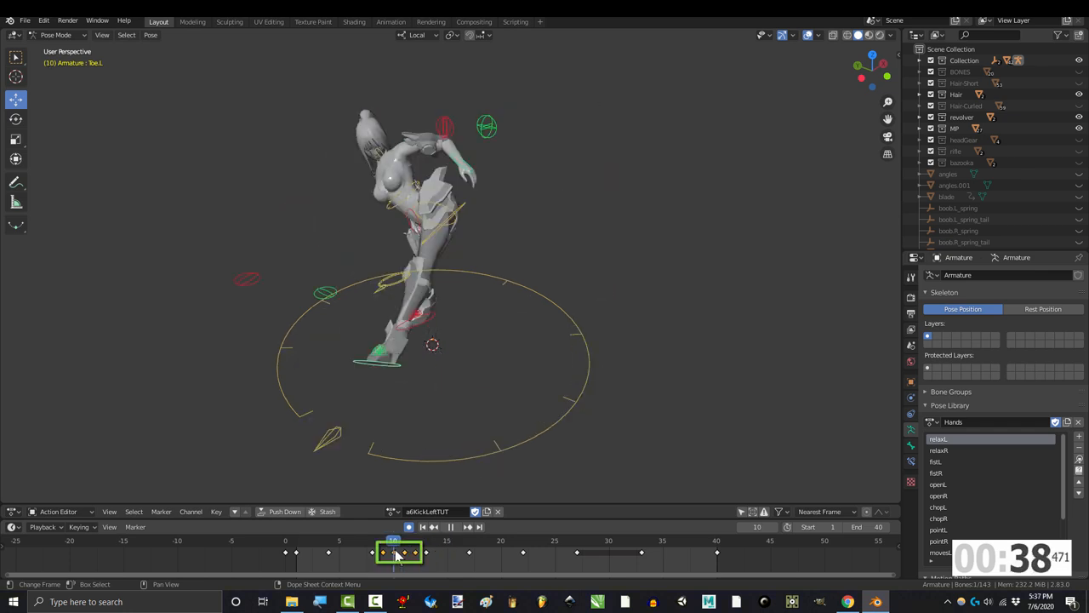
click(372, 541)
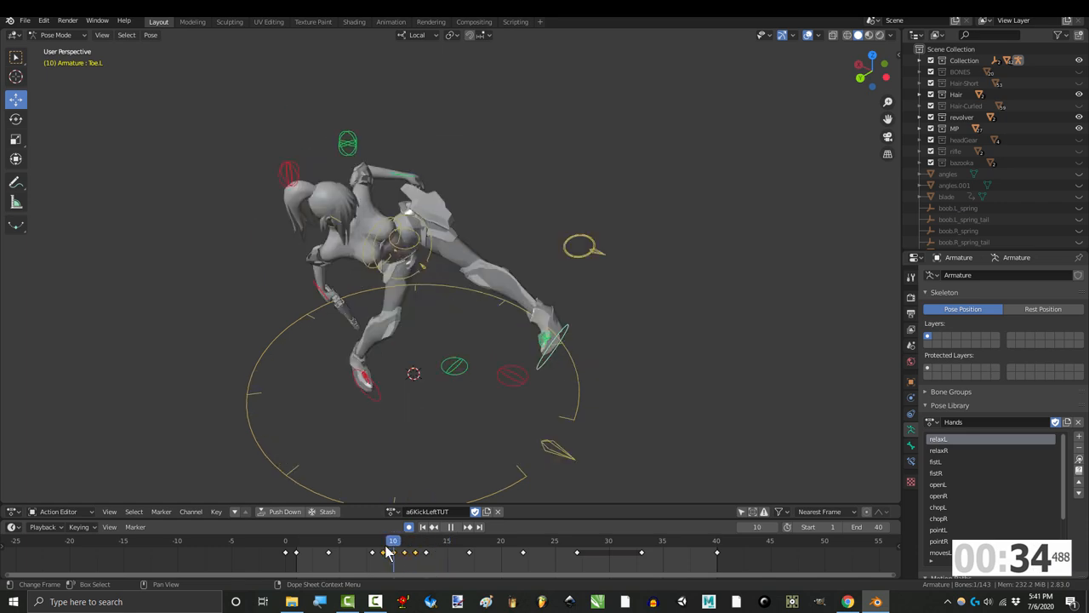
Scrub through the cleanup keys to frame 11, leg raised forward
click(403, 541)
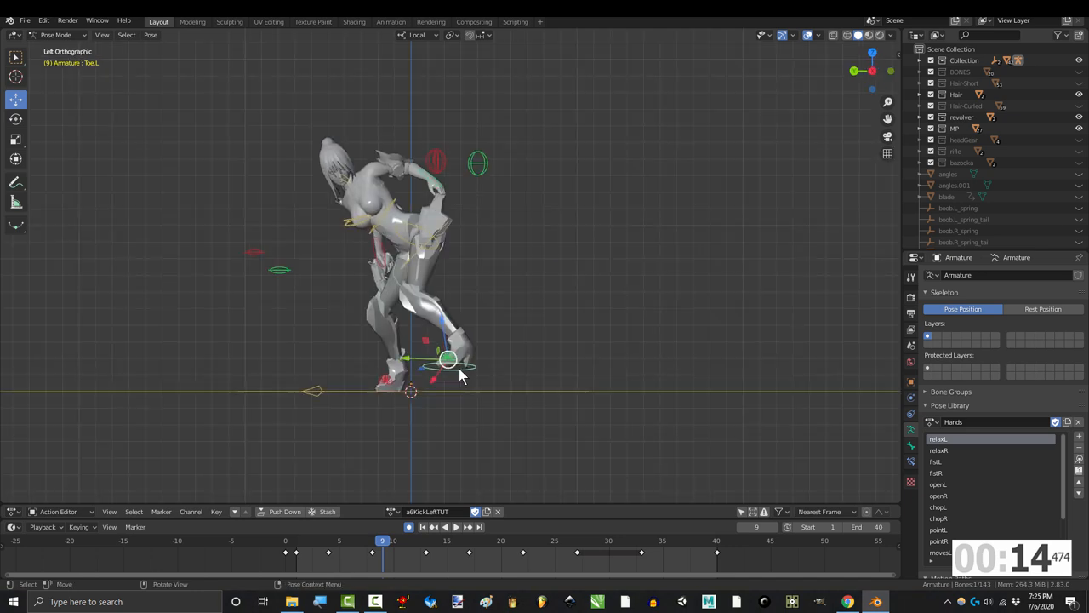
click(403, 551)
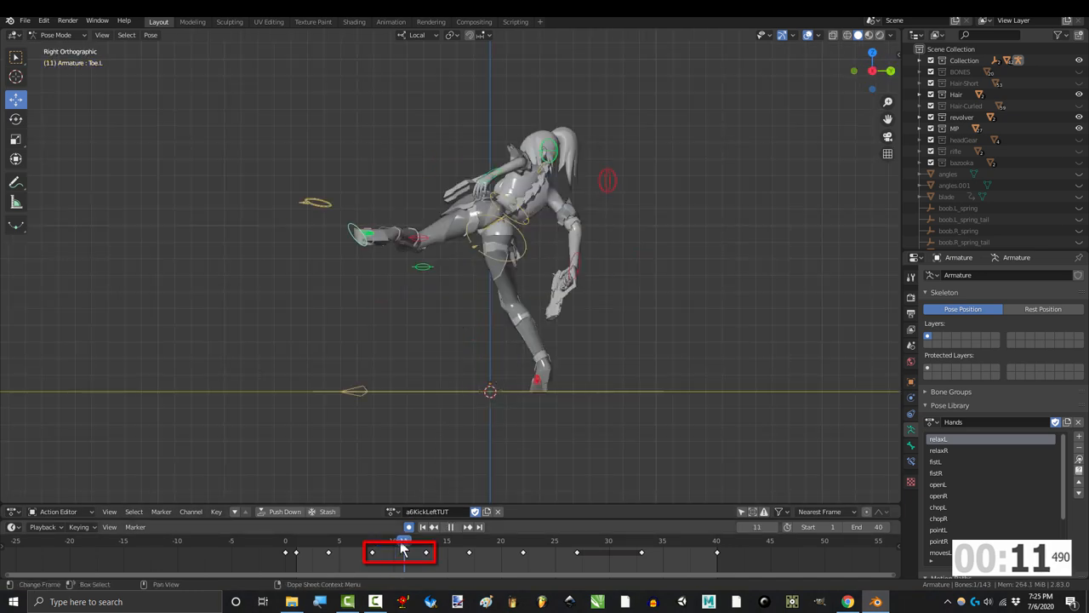